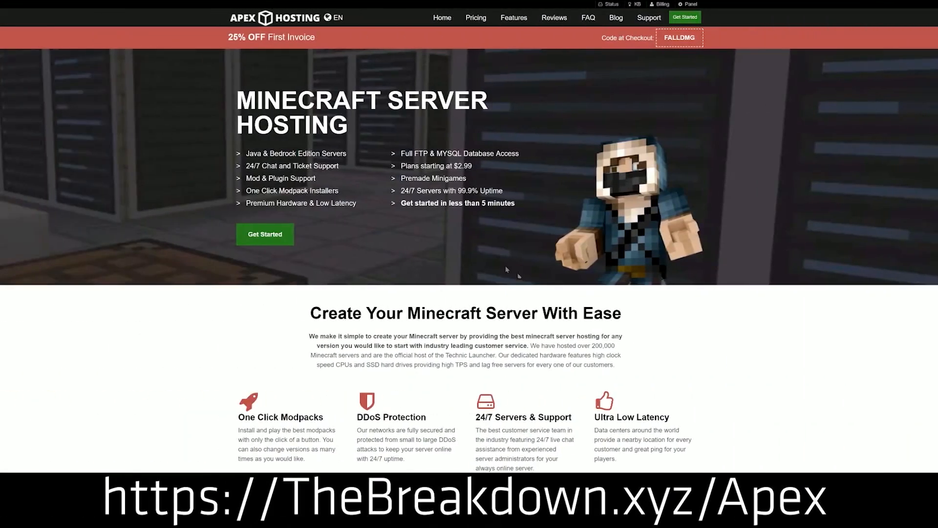
pyautogui.moveTo(544, 129)
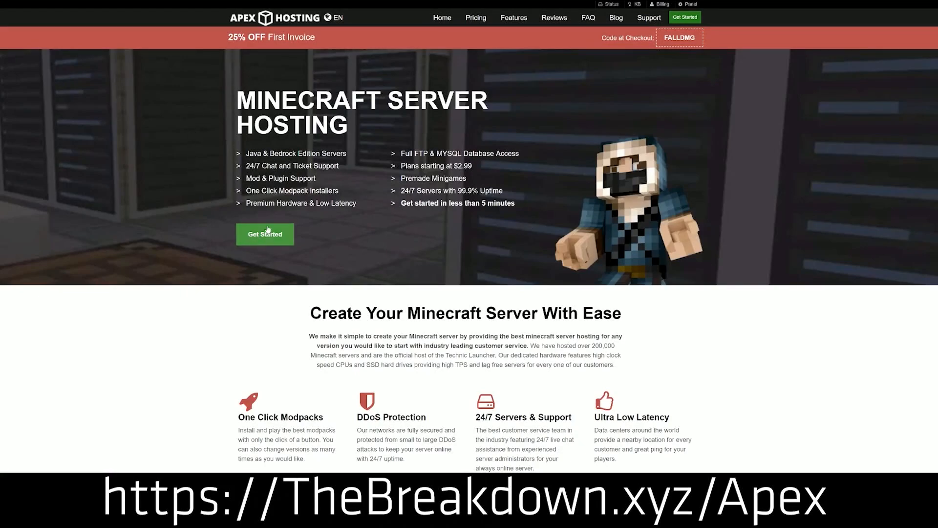
# Search The Skindex for 'knight' and open the Iron Knight skin's page.
pyautogui.scroll(-3)
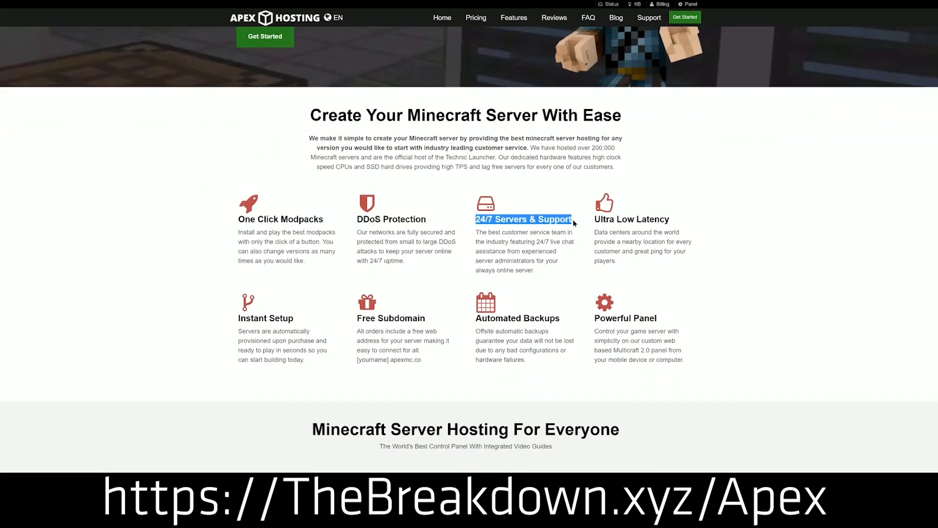
pyautogui.moveTo(456, 342)
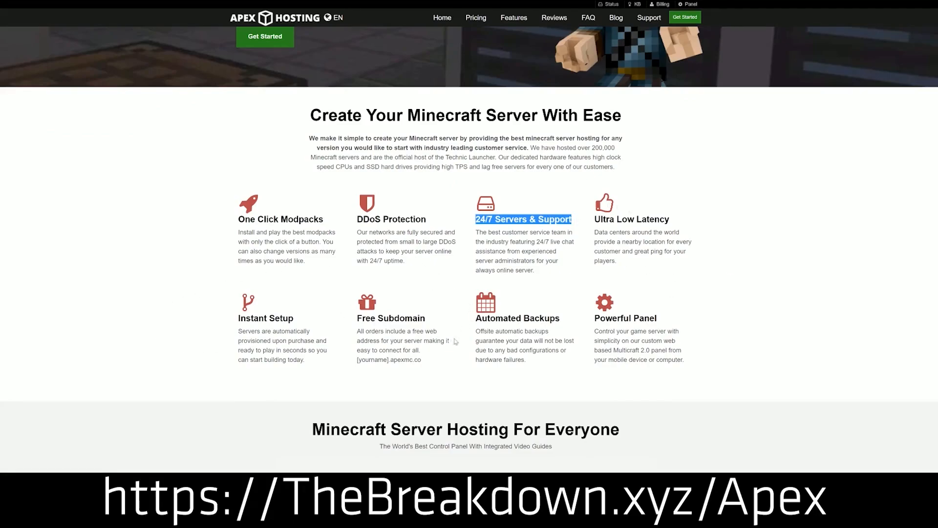
pyautogui.moveTo(476, 318); pyautogui.dragTo(528, 359)
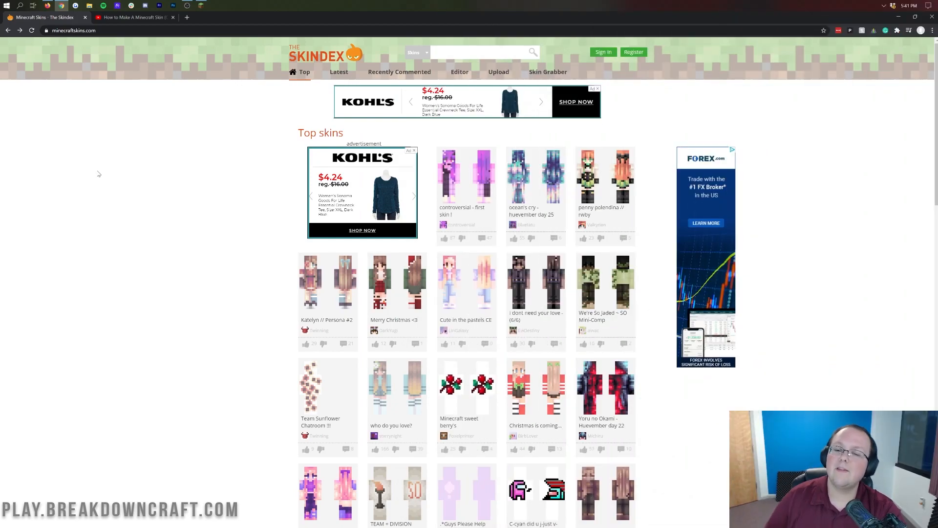
pyautogui.moveTo(96, 174)
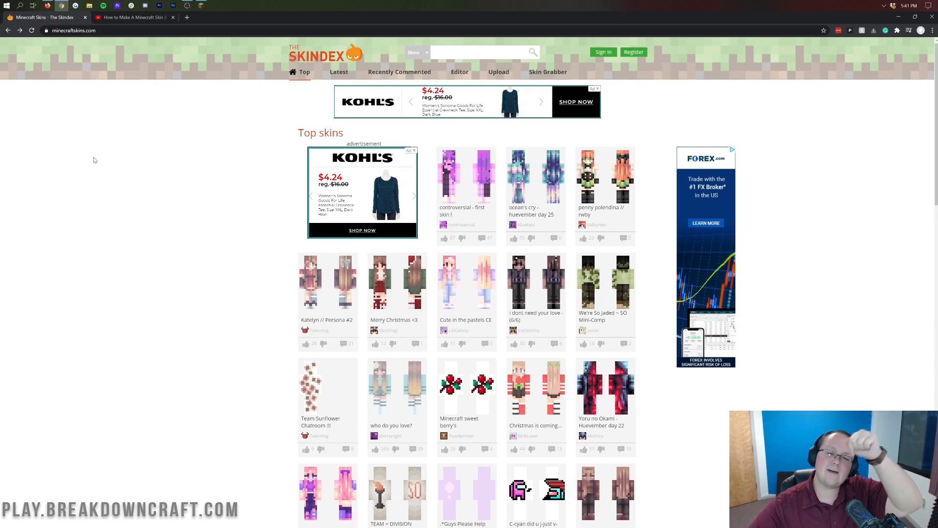
pyautogui.moveTo(144, 137)
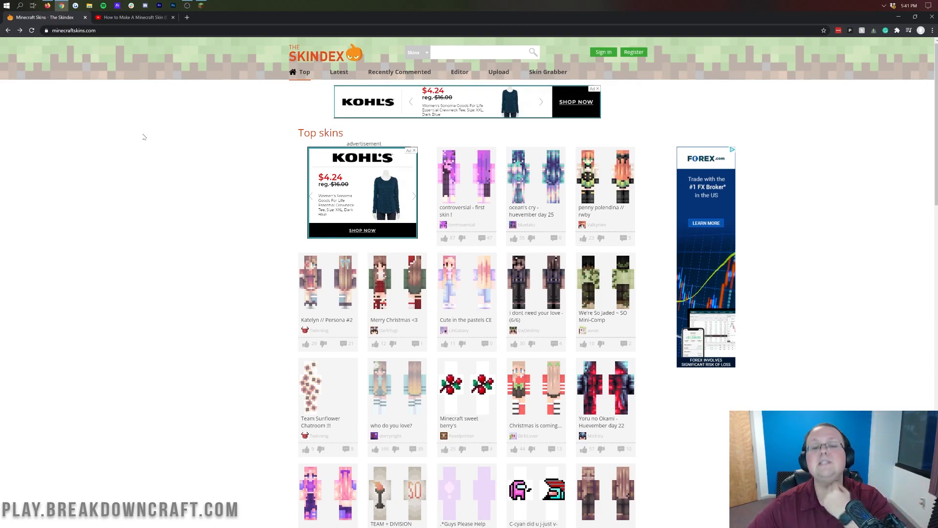
pyautogui.scroll(-3)
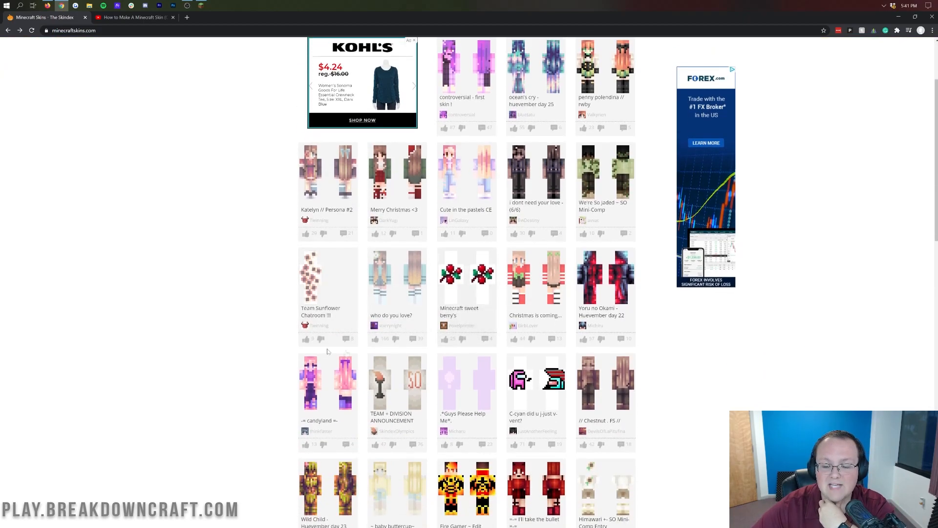
pyautogui.scroll(3)
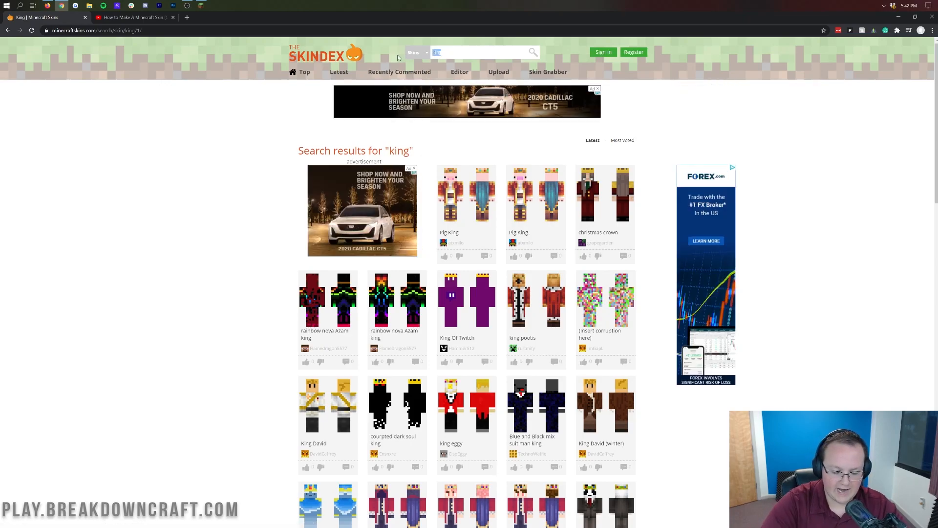
pyautogui.write('knight')
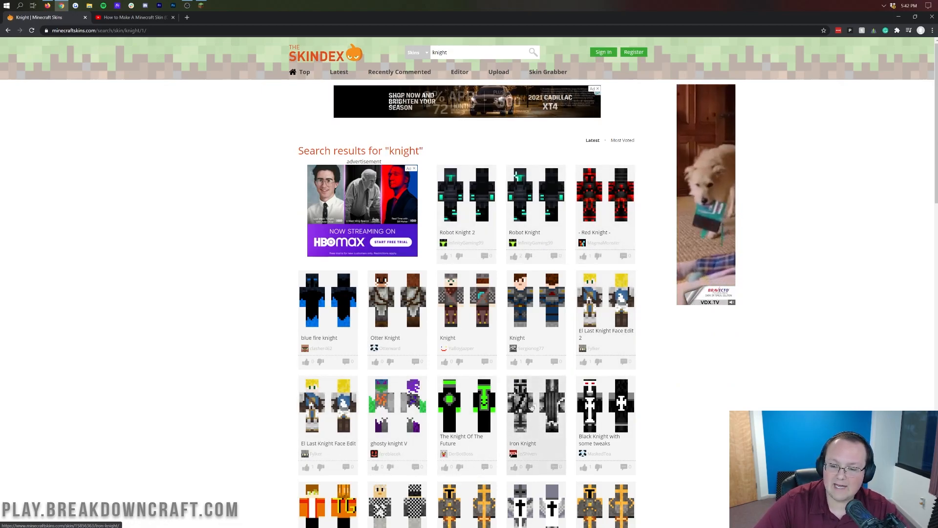
pyautogui.click(536, 404)
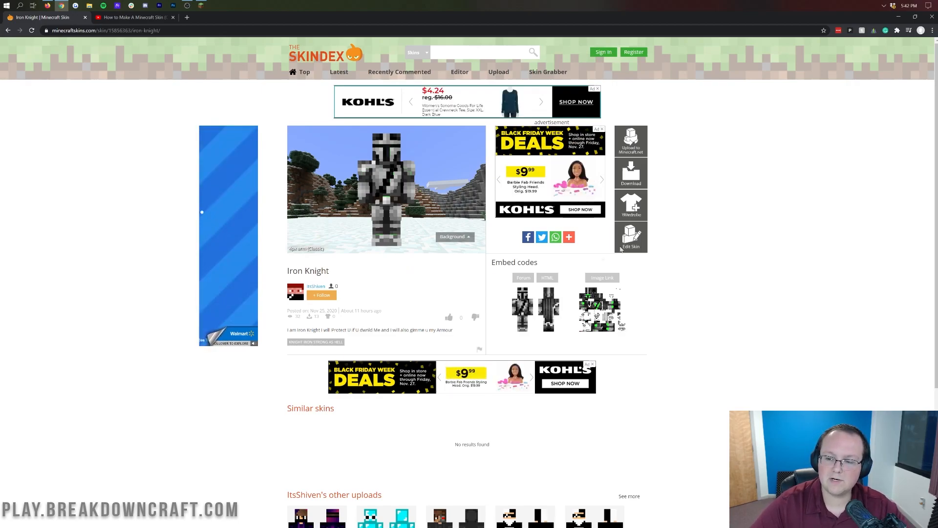
# Download the Iron Knight skin PNG from its Skindex page.
pyautogui.click(630, 173)
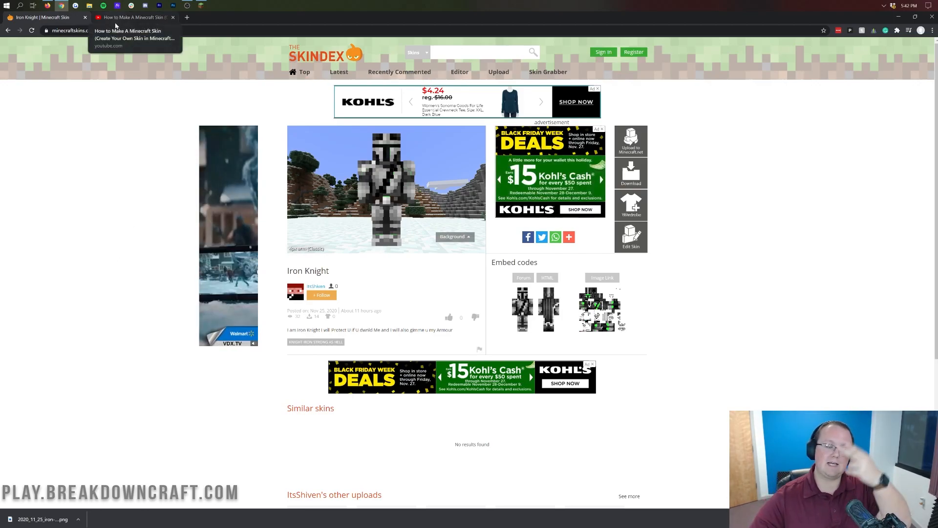
pyautogui.click(132, 18)
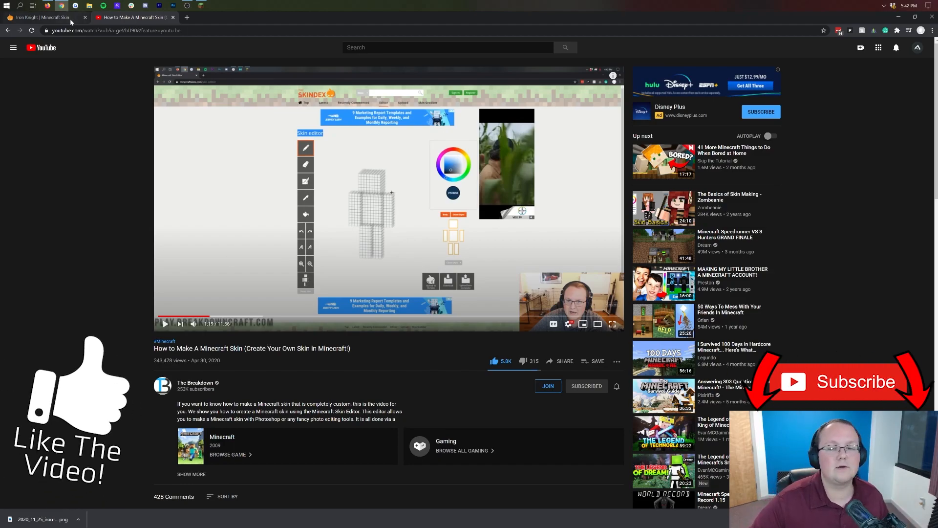
pyautogui.click(42, 17)
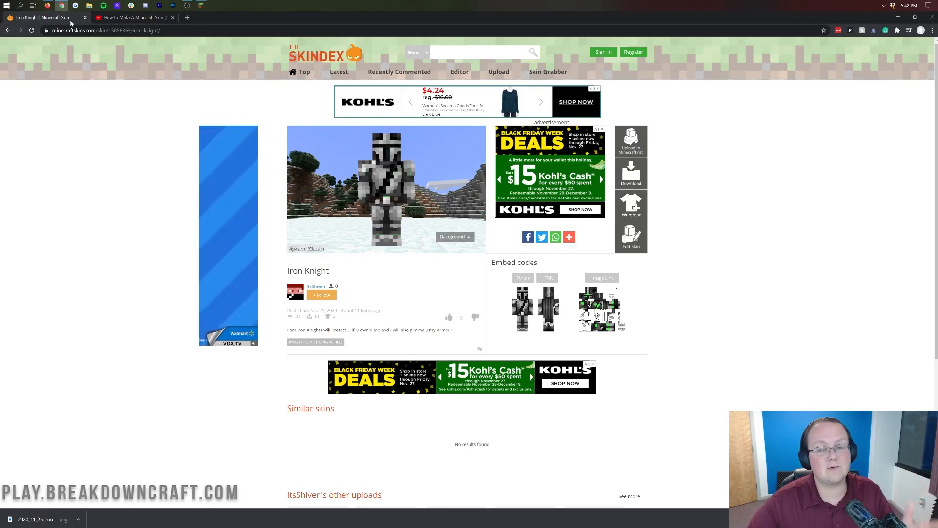
pyautogui.click(133, 16)
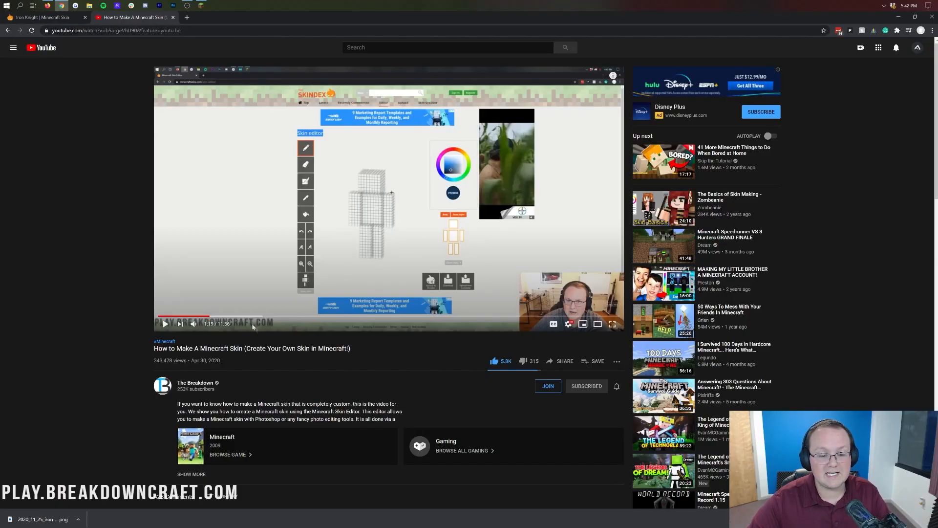
pyautogui.click(45, 17)
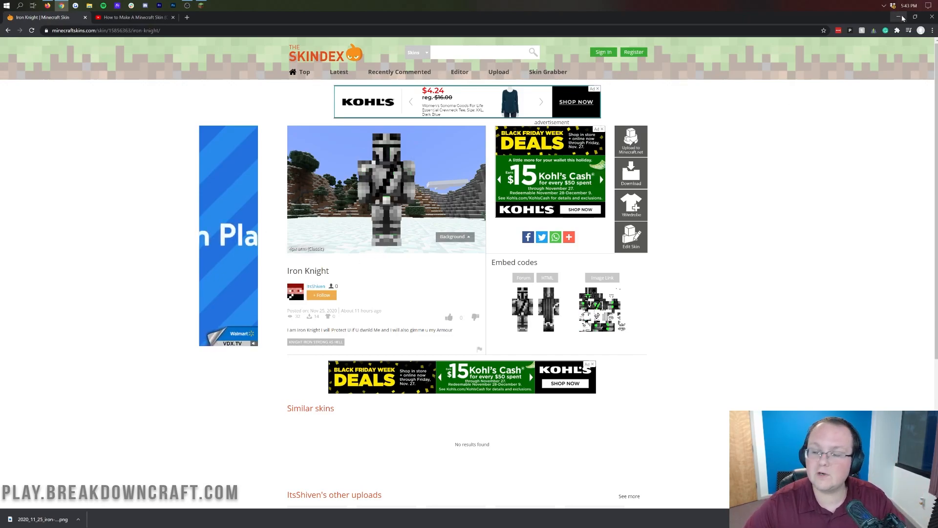
# Hide the browser and search Start for the Downloads folder holding the skin PNG.
pyautogui.click(133, 16)
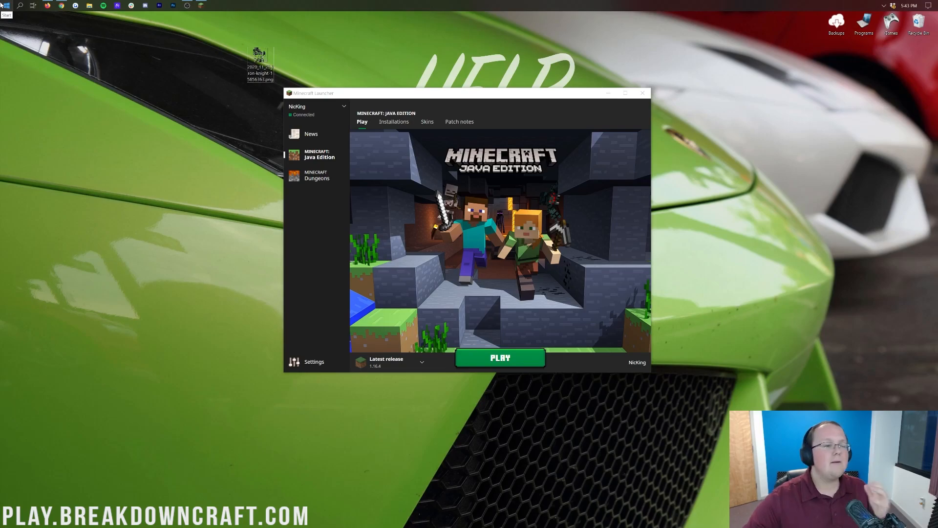
pyautogui.write('downl')
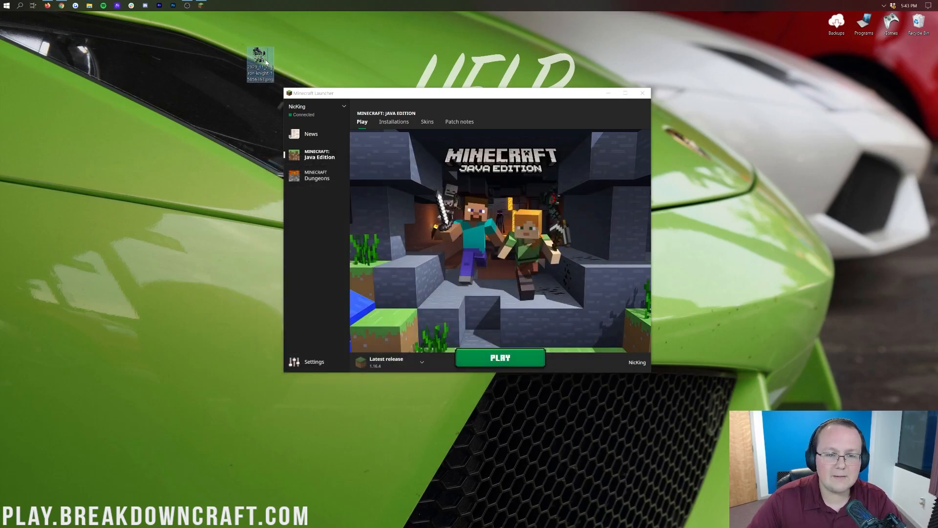
pyautogui.doubleClick(260, 61)
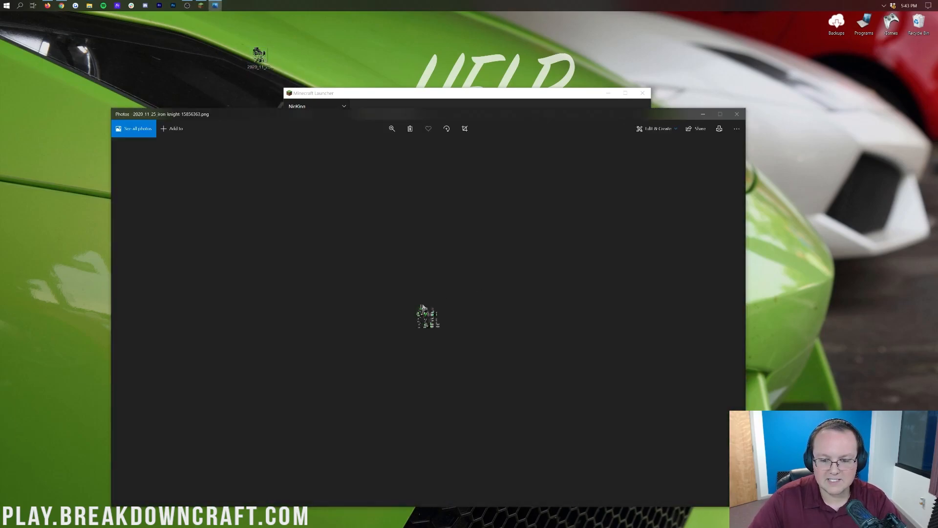
pyautogui.moveTo(442, 317)
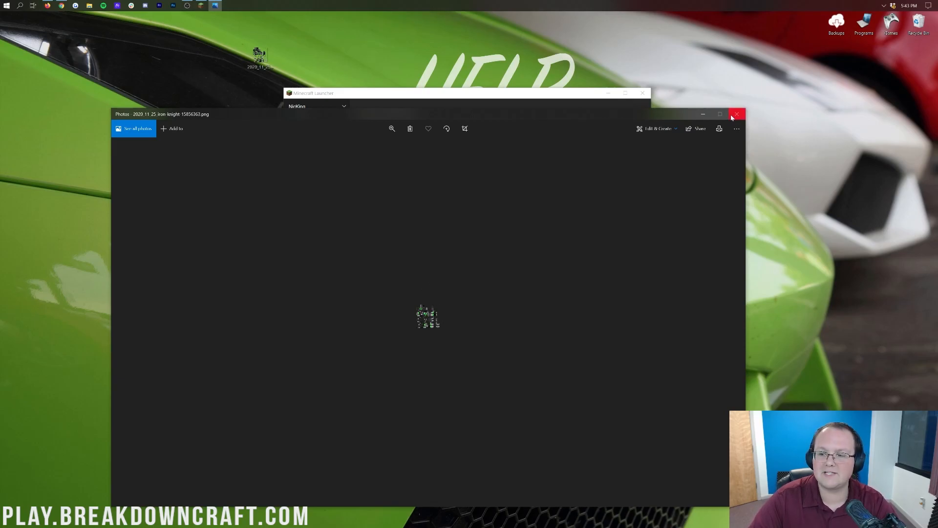
pyautogui.click(737, 114)
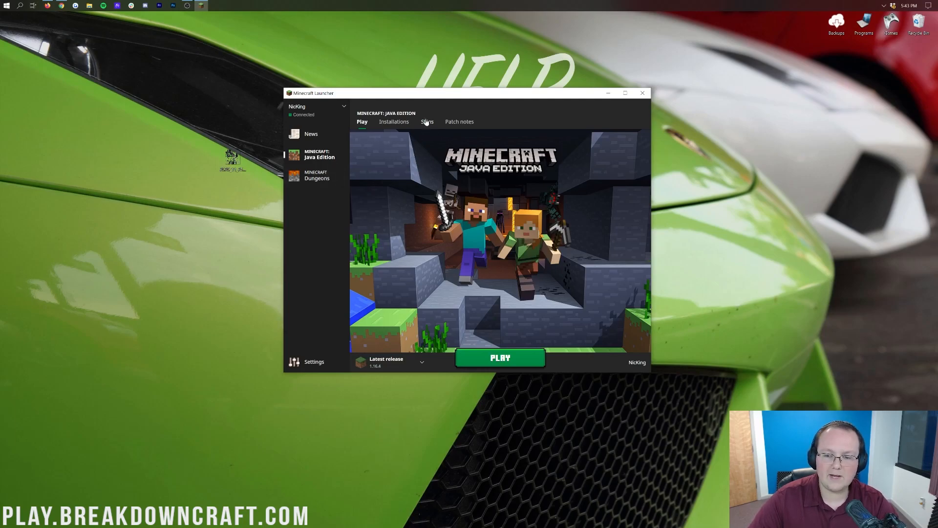
# Add the current skin to the library and begin editing the unnamed entry.
pyautogui.click(427, 121)
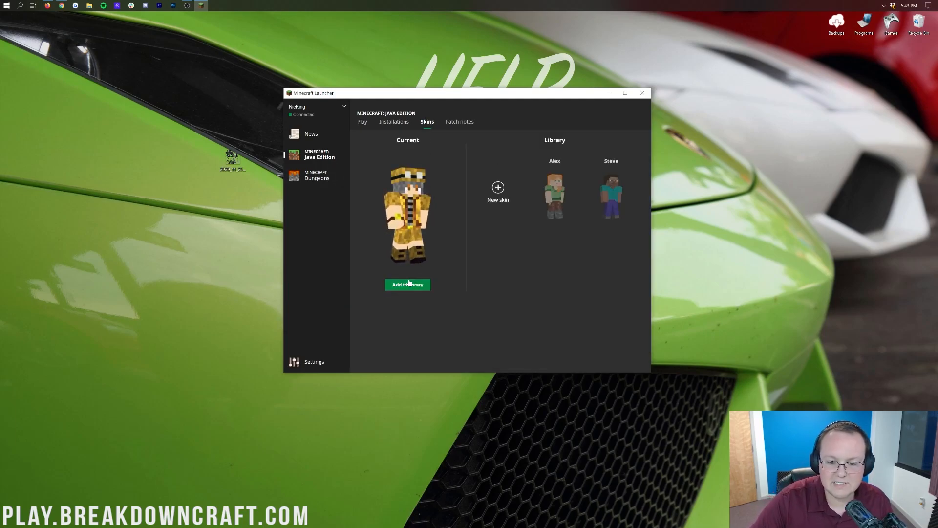
pyautogui.click(408, 285)
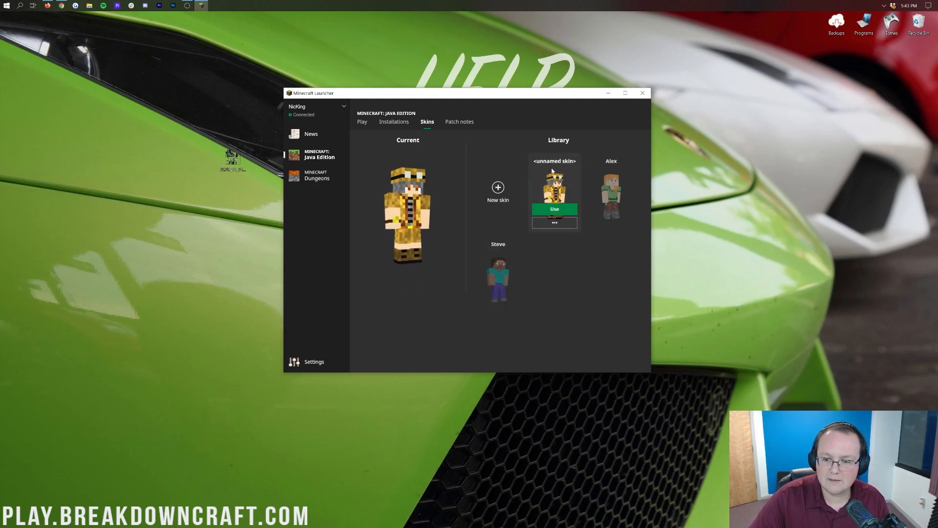
pyautogui.click(554, 223)
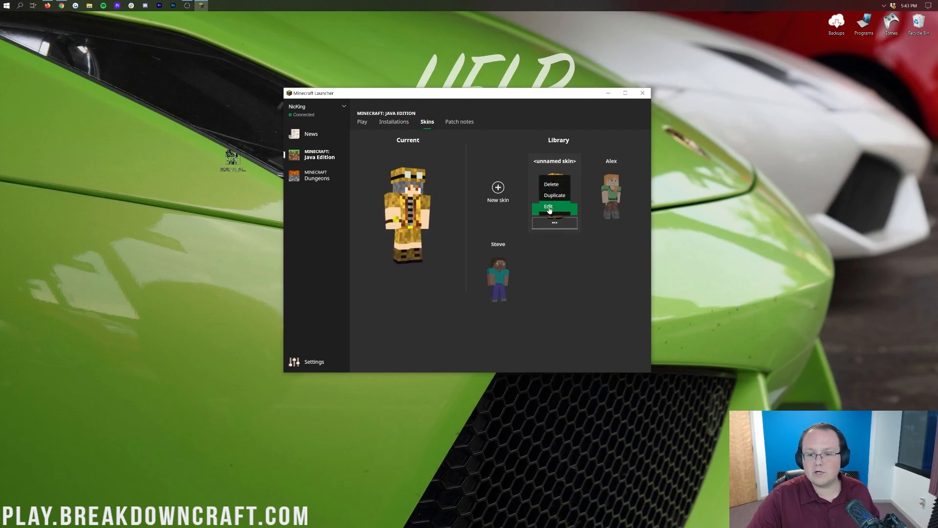
pyautogui.click(547, 206)
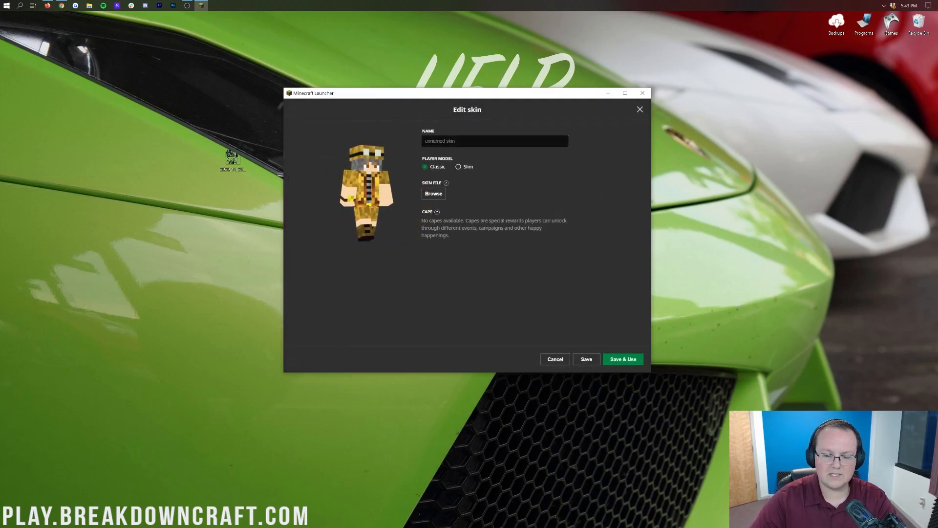
# Name the skin 'Prospector Skin', then save it and make it current.
pyautogui.write('Prospecter')
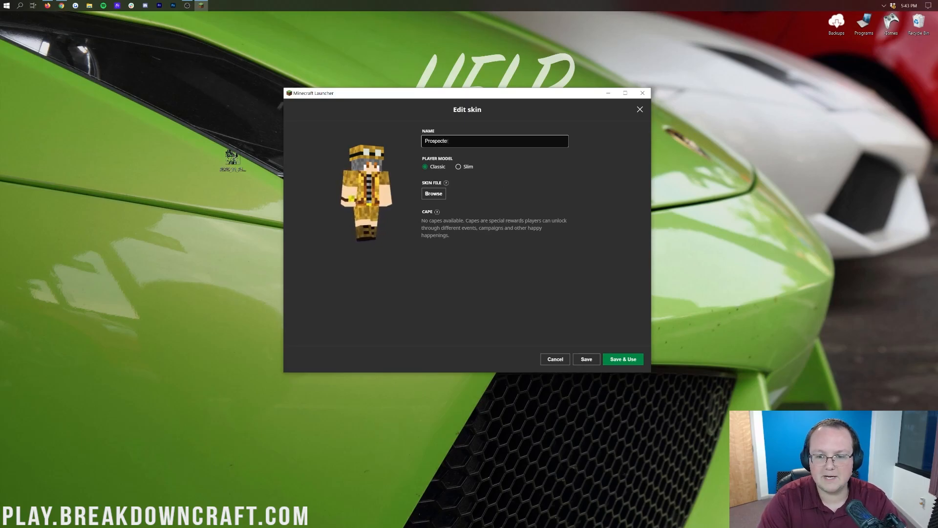
pyautogui.write('Prospector Skin')
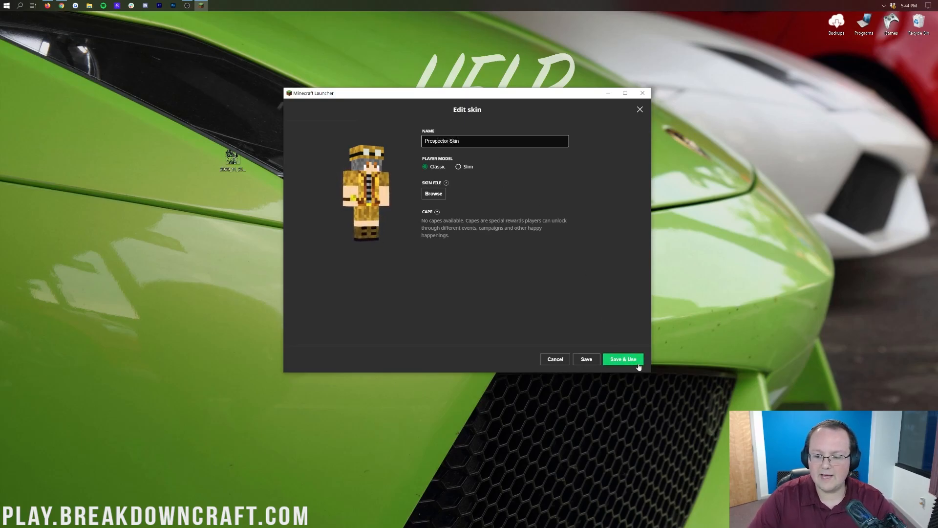
pyautogui.click(622, 358)
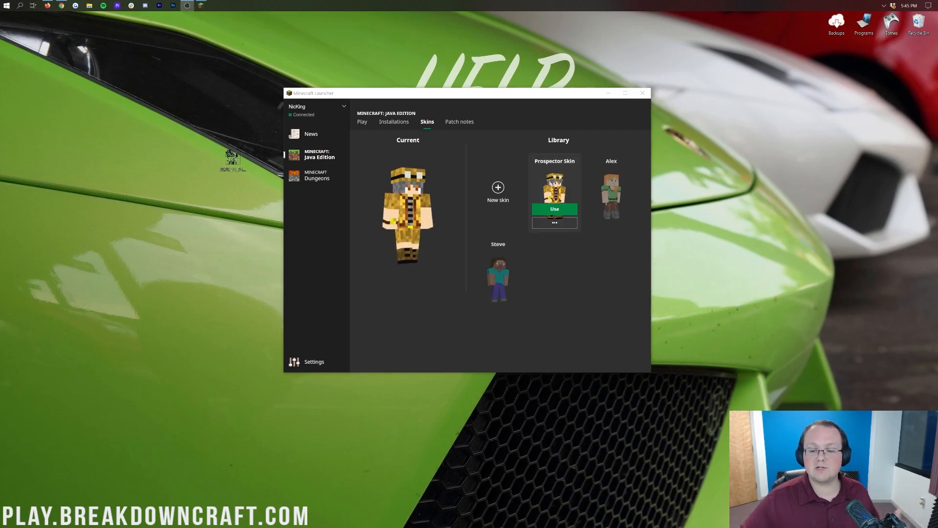
# Switch the current skin back to Steve and start a new skin named Knight.
pyautogui.click(497, 291)
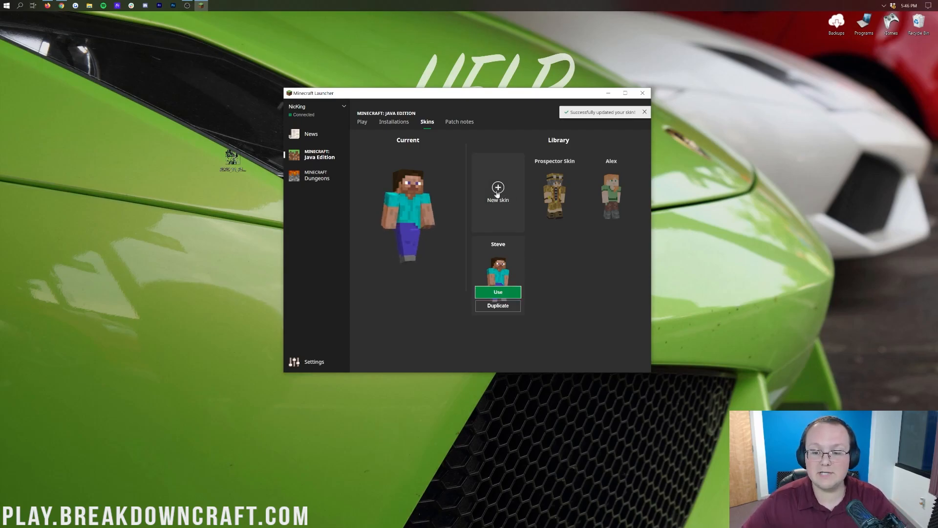
pyautogui.click(497, 192)
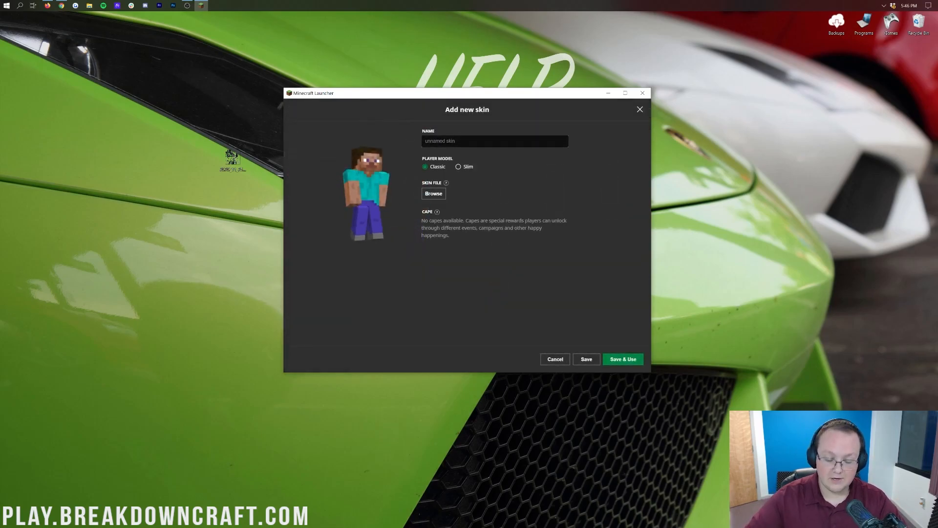
pyautogui.write('Knight')
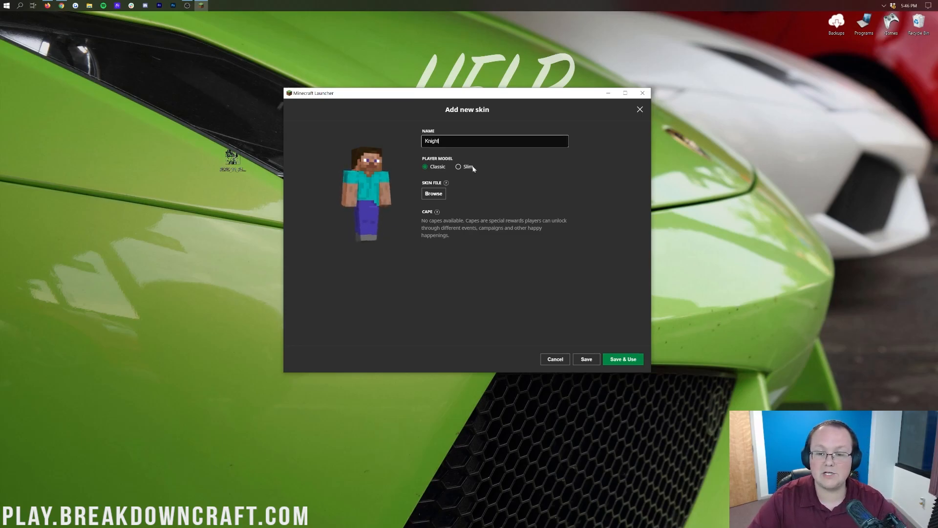
# Keep the classic player model for Knight and go to choose its image file from disk.
pyautogui.click(458, 167)
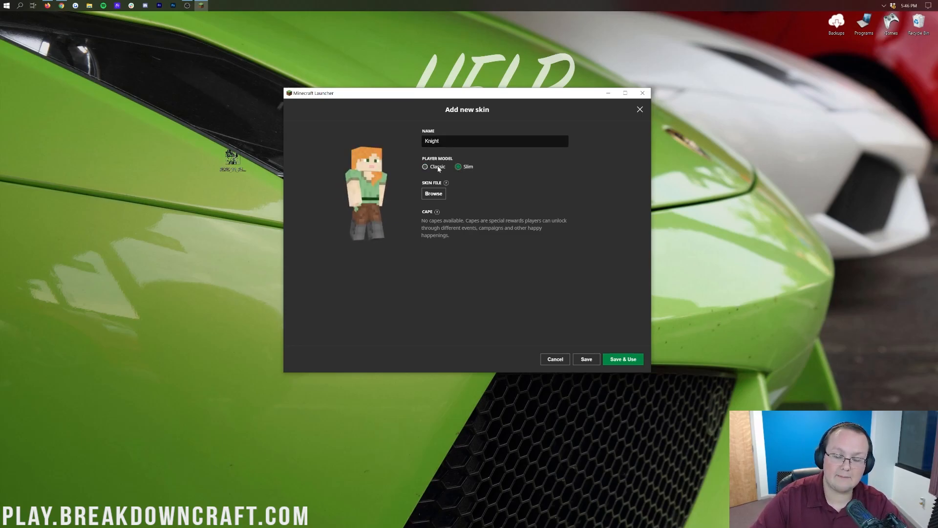
pyautogui.click(425, 166)
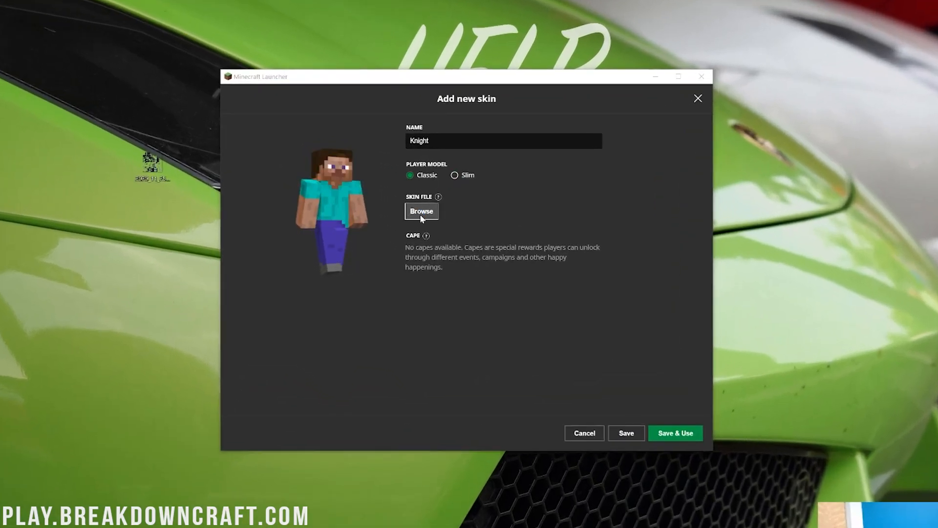
pyautogui.click(422, 212)
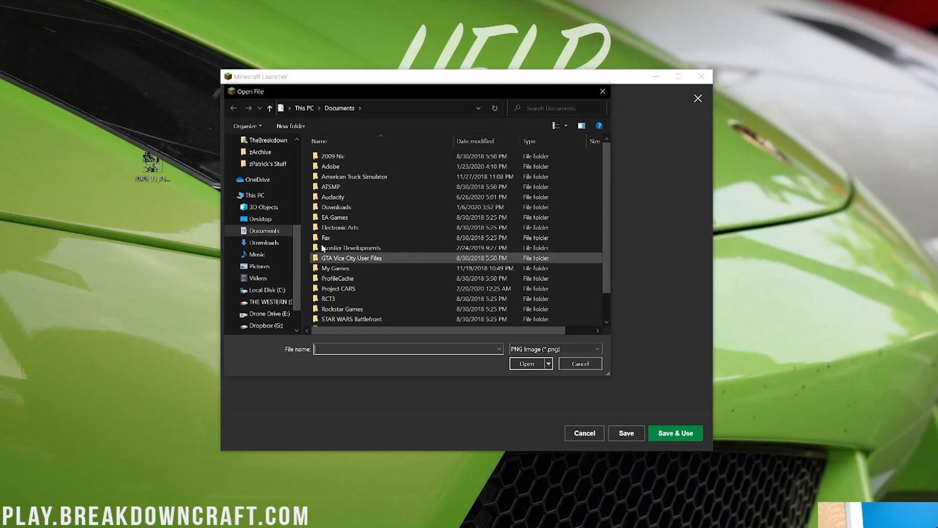
# Pick the iron knight PNG from the Desktop, then save the Knight skin and wear it.
pyautogui.click(342, 309)
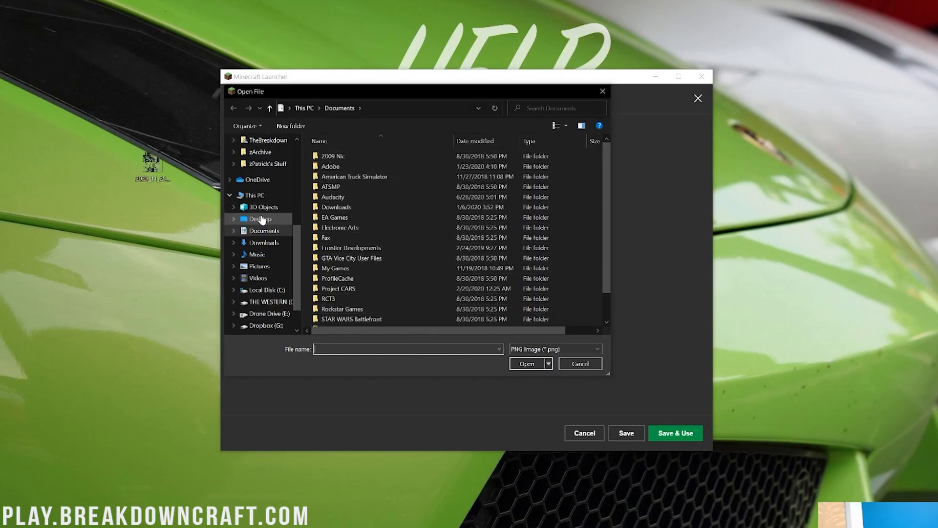
pyautogui.click(260, 218)
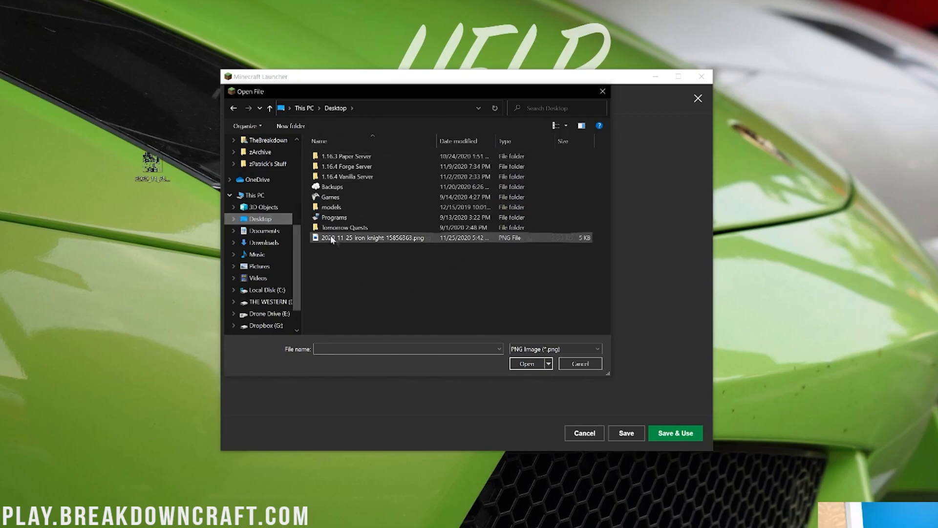
pyautogui.moveTo(372, 237)
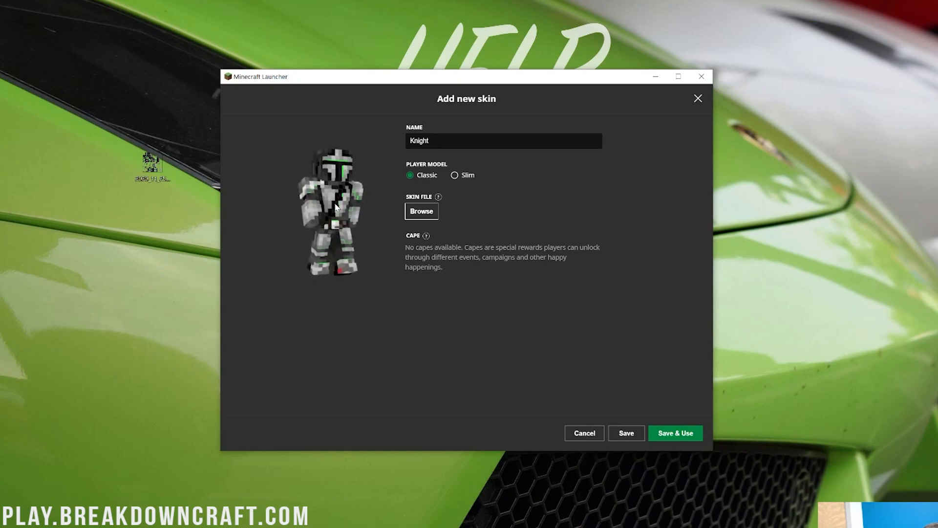
pyautogui.click(675, 434)
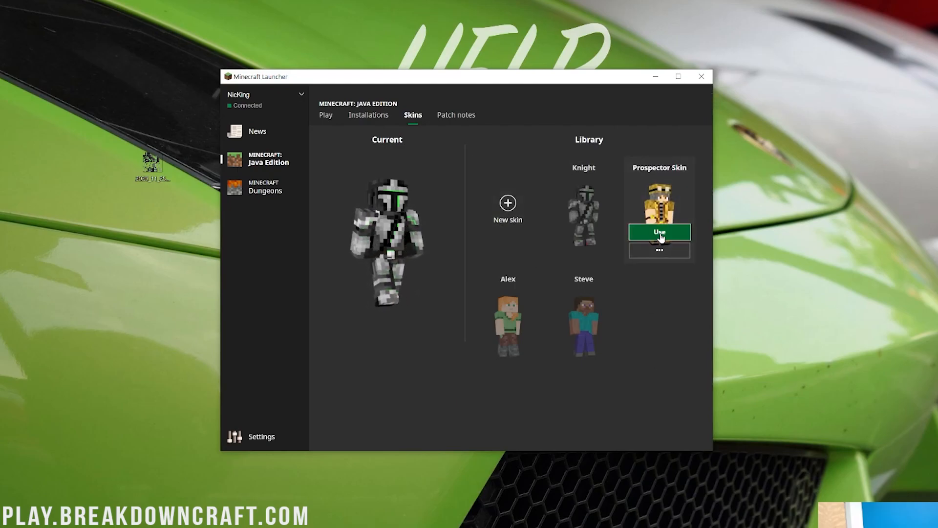
# Try on Prospector Skin and Knight, end with Knight current, and return to the play page.
pyautogui.click(659, 232)
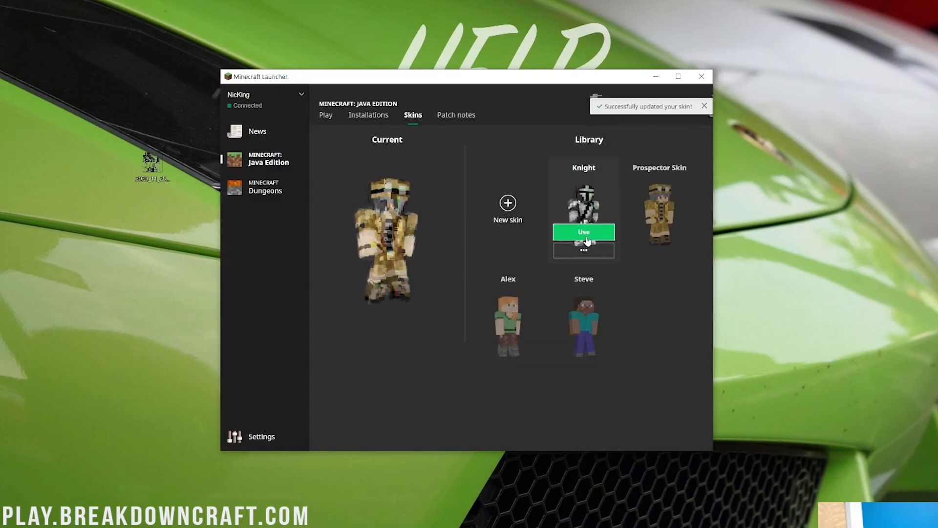
pyautogui.click(584, 326)
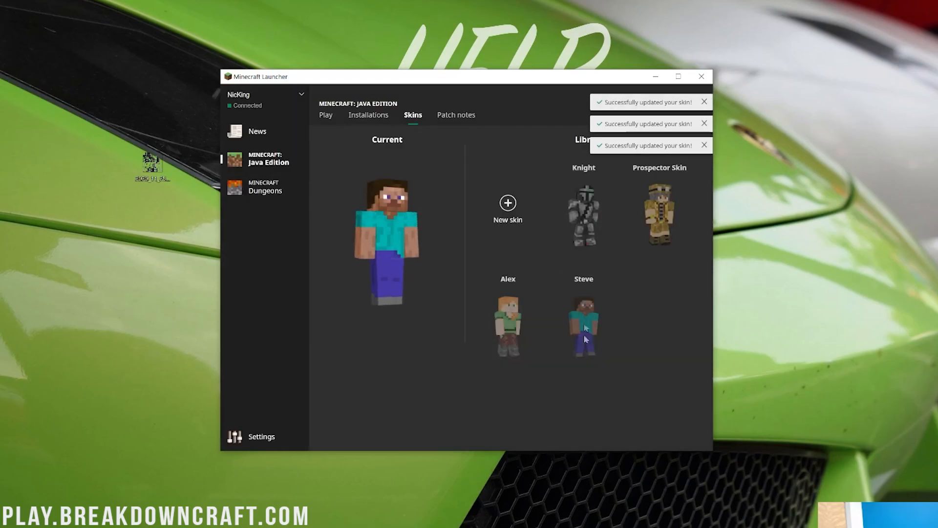
pyautogui.click(583, 213)
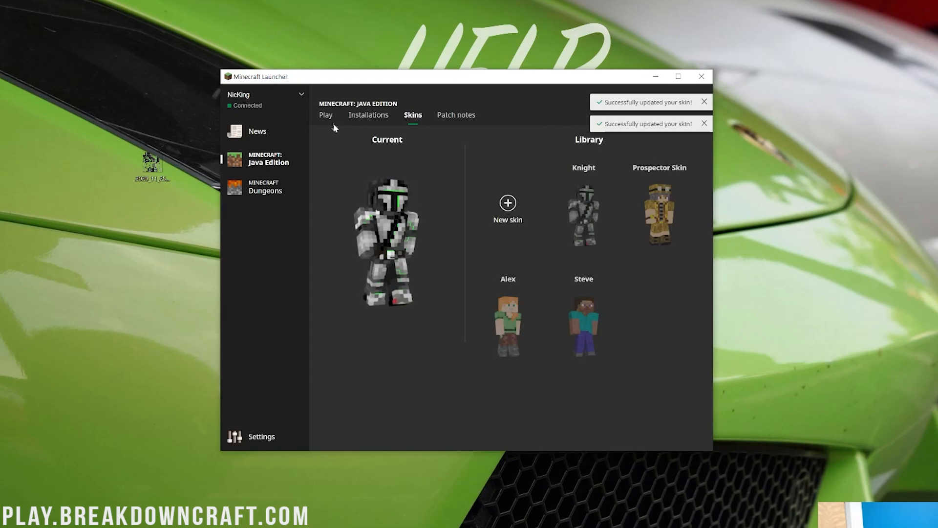
pyautogui.click(326, 115)
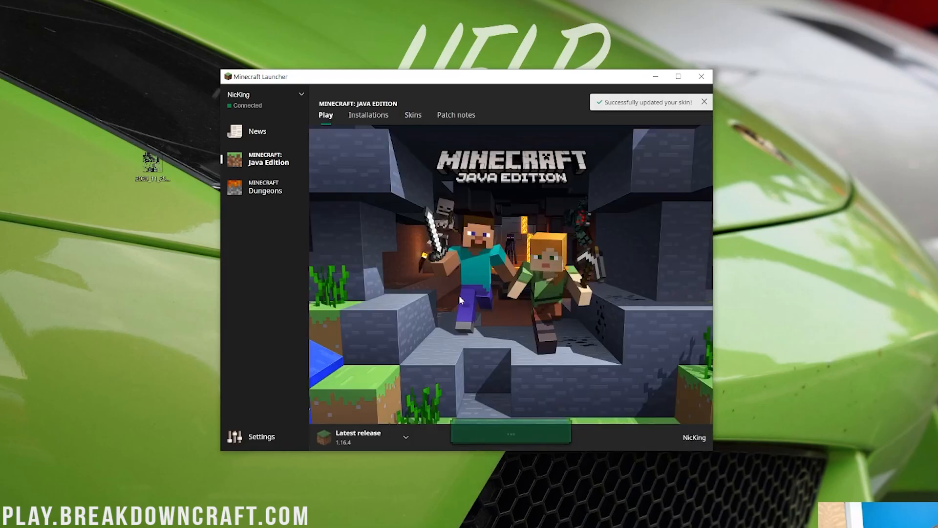
# Launch Minecraft Java Edition 1.16.4 to its title menu, then quit back to the launcher.
pyautogui.click(511, 431)
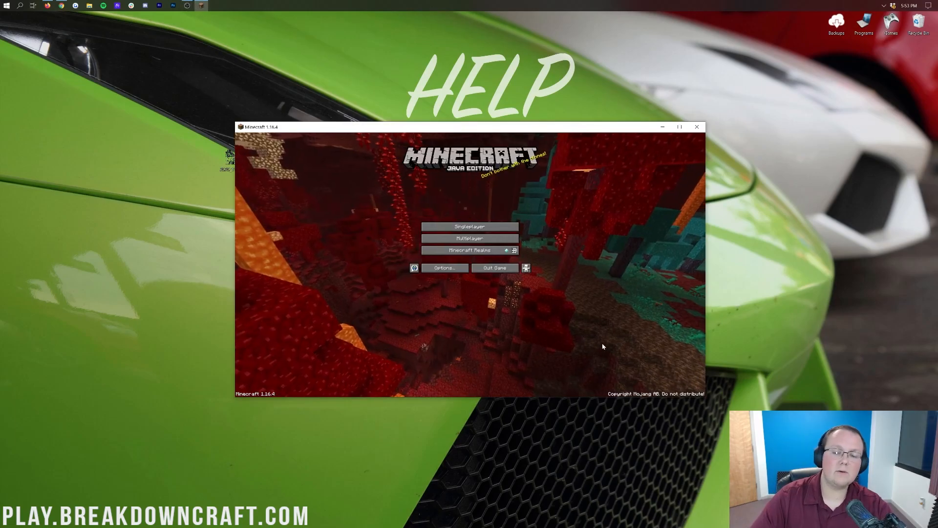
pyautogui.click(470, 238)
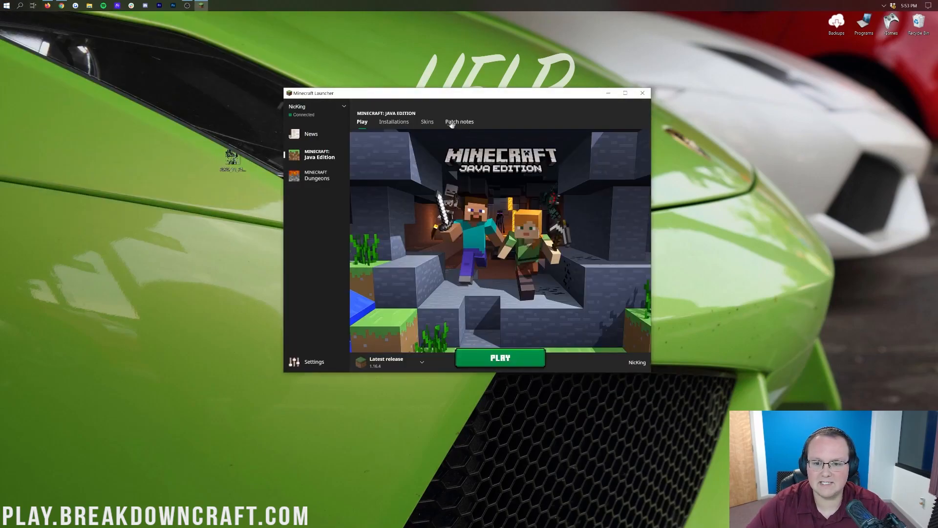
# Make Prospector Skin the current skin in the library and return to the play page.
pyautogui.click(427, 121)
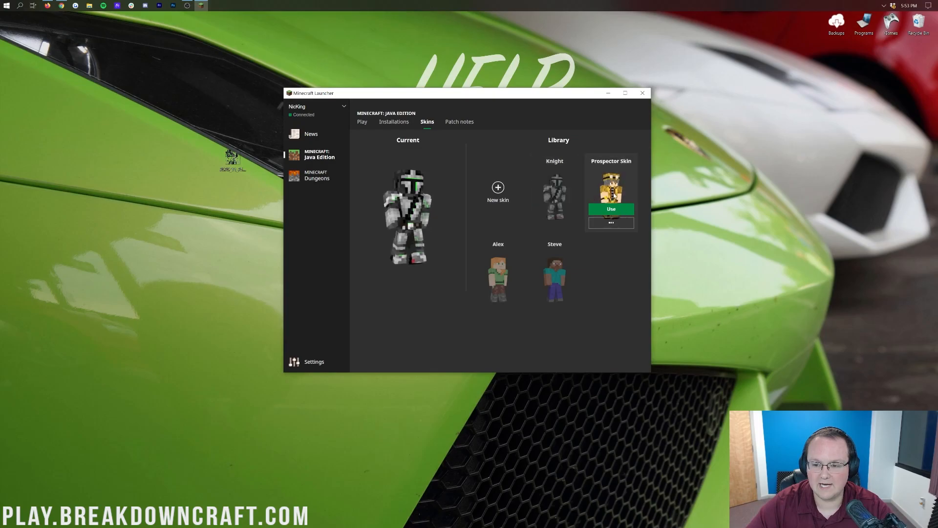
pyautogui.click(610, 209)
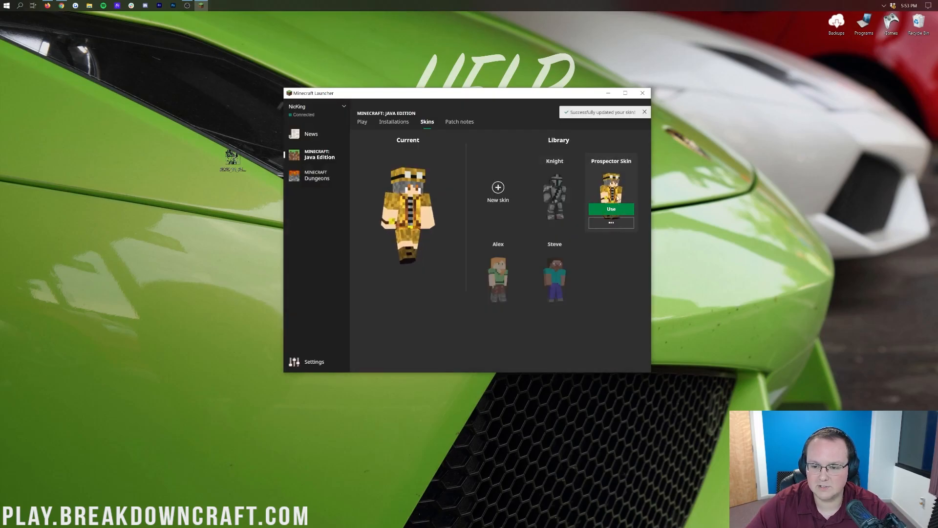
pyautogui.click(362, 121)
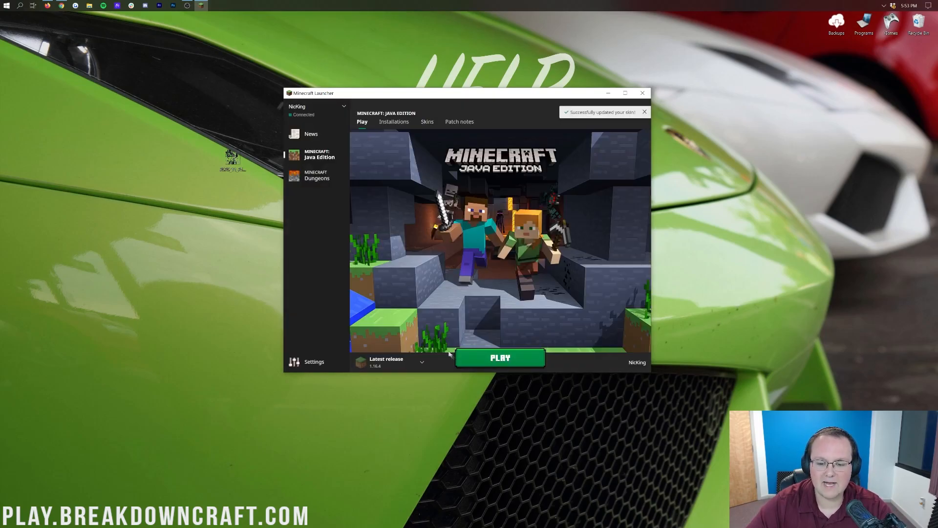
# Launch the game onto the server and show the player list while wearing the Prospector skin.
pyautogui.click(499, 358)
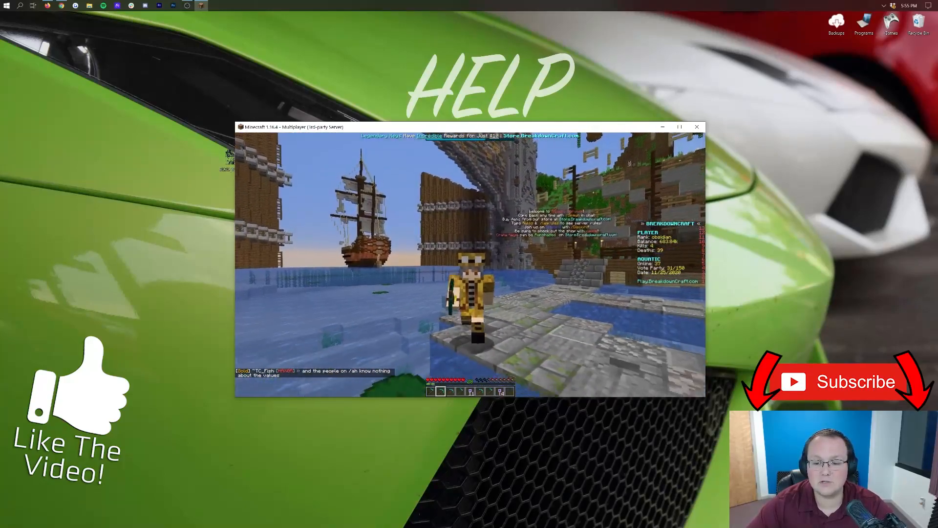
pyautogui.press('tab')
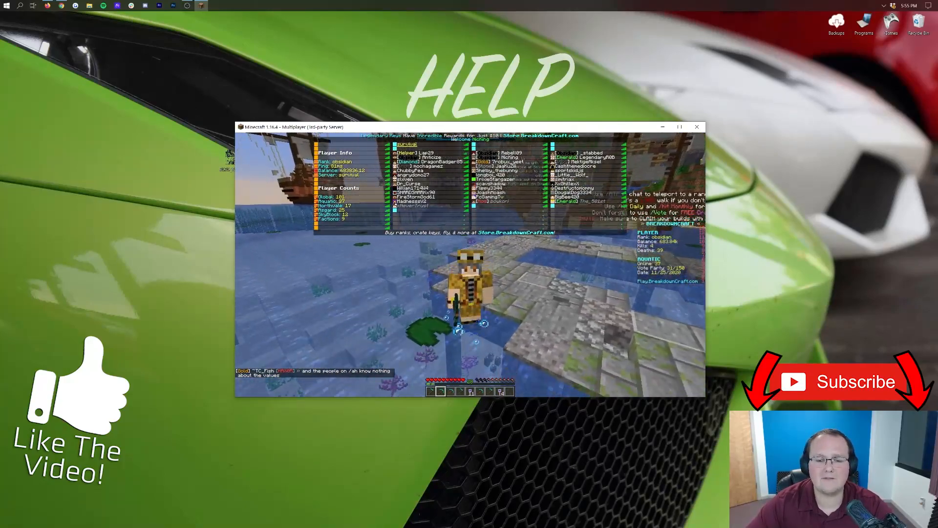